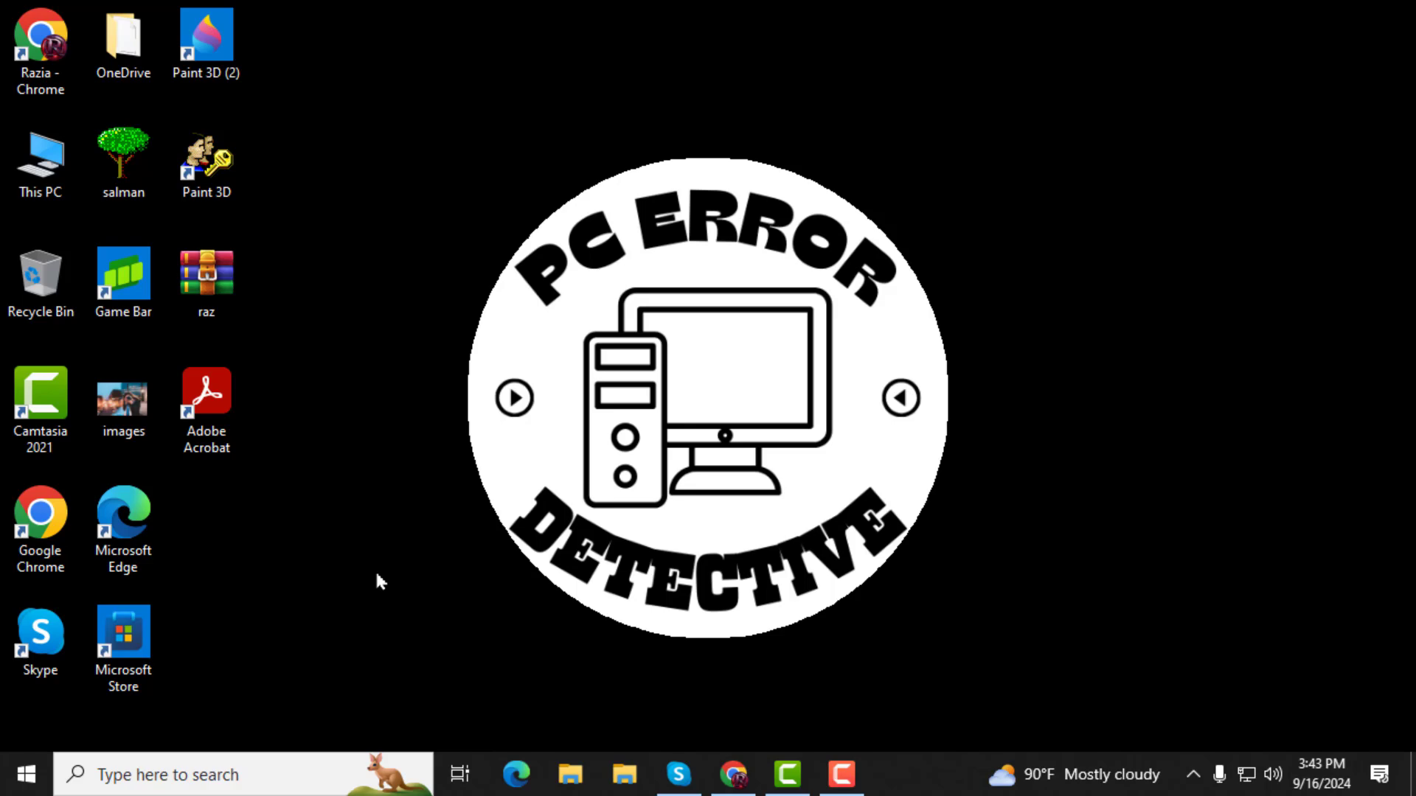
mouse_move(356, 605)
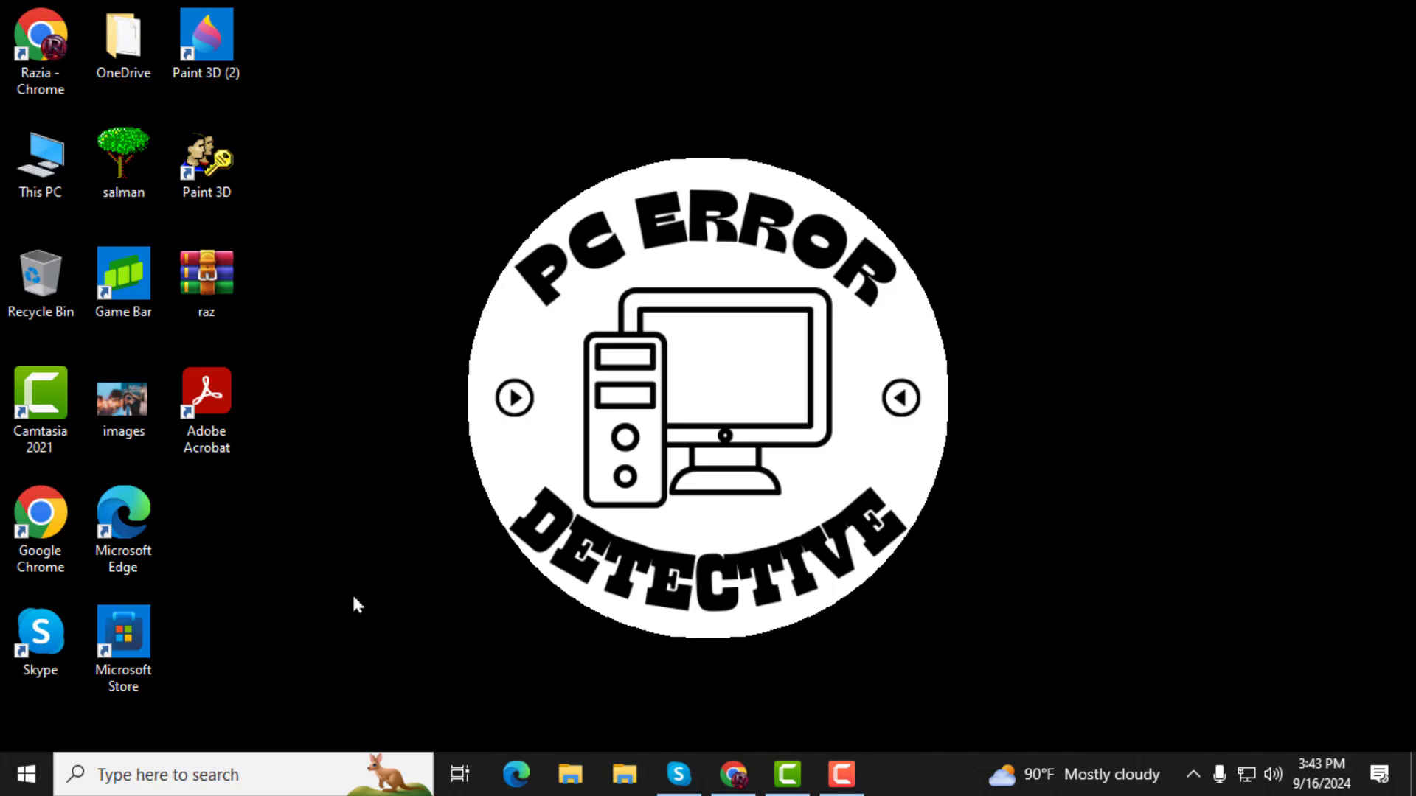
mouse_move(102, 729)
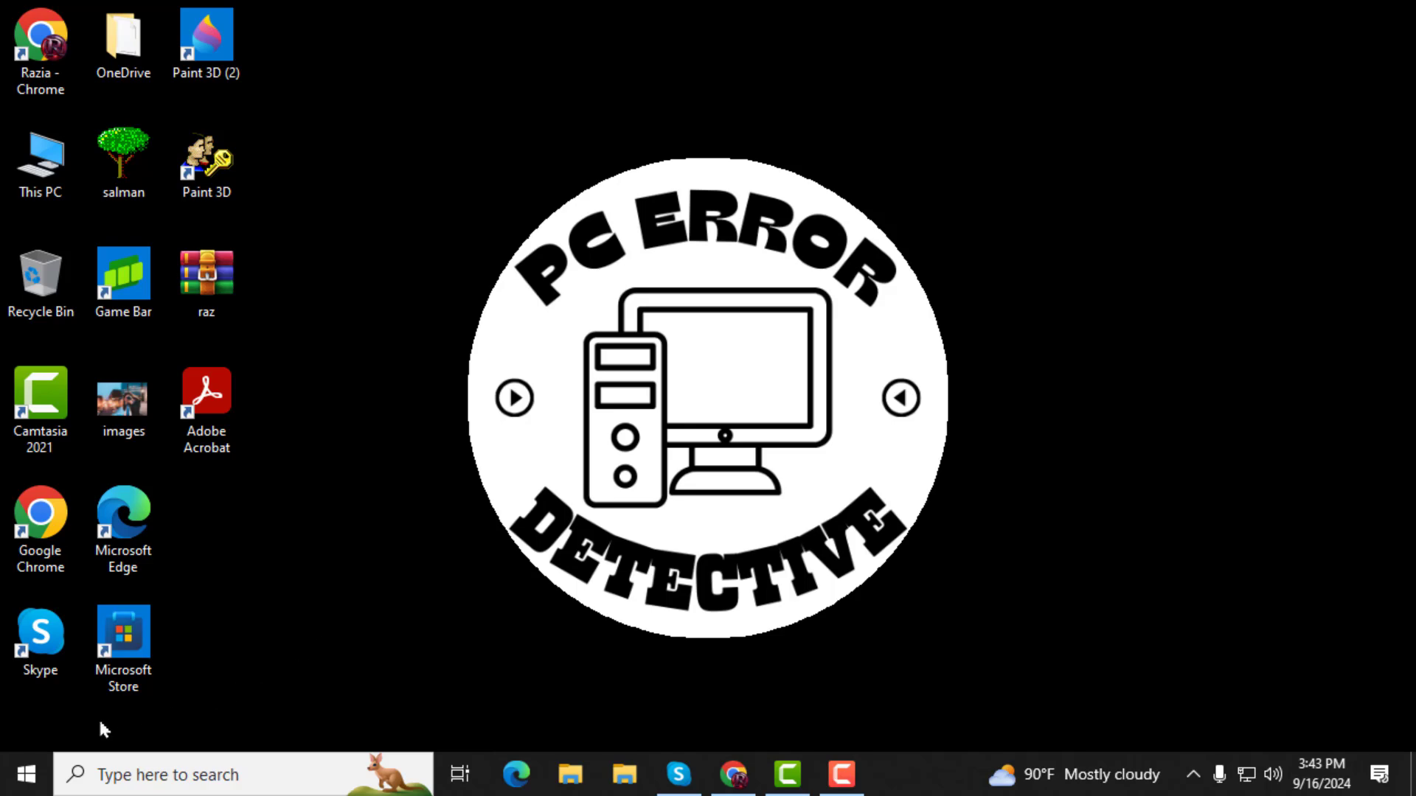
mouse_move(39, 730)
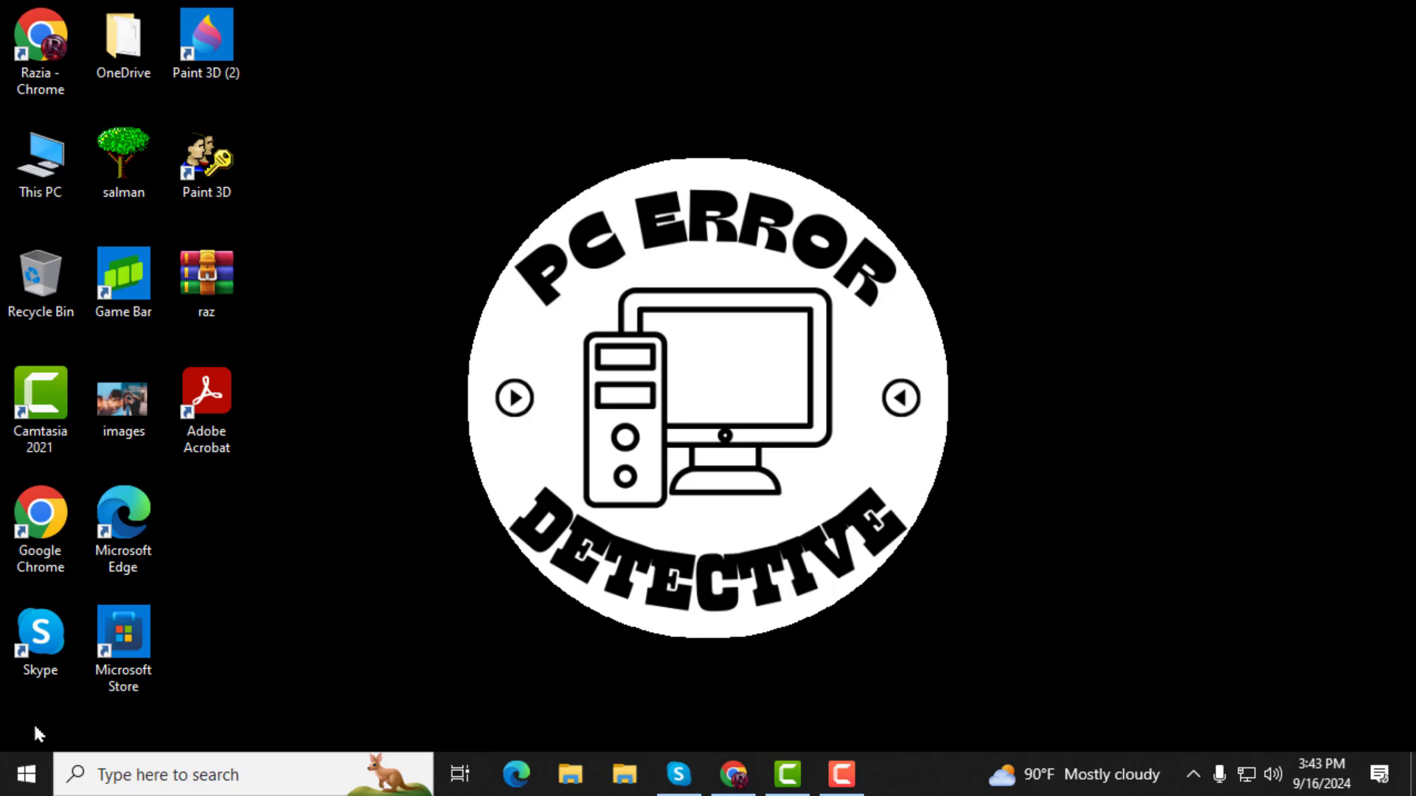
Step: Launch Windows Settings from the Start button's quick link menu
right_click(24, 770)
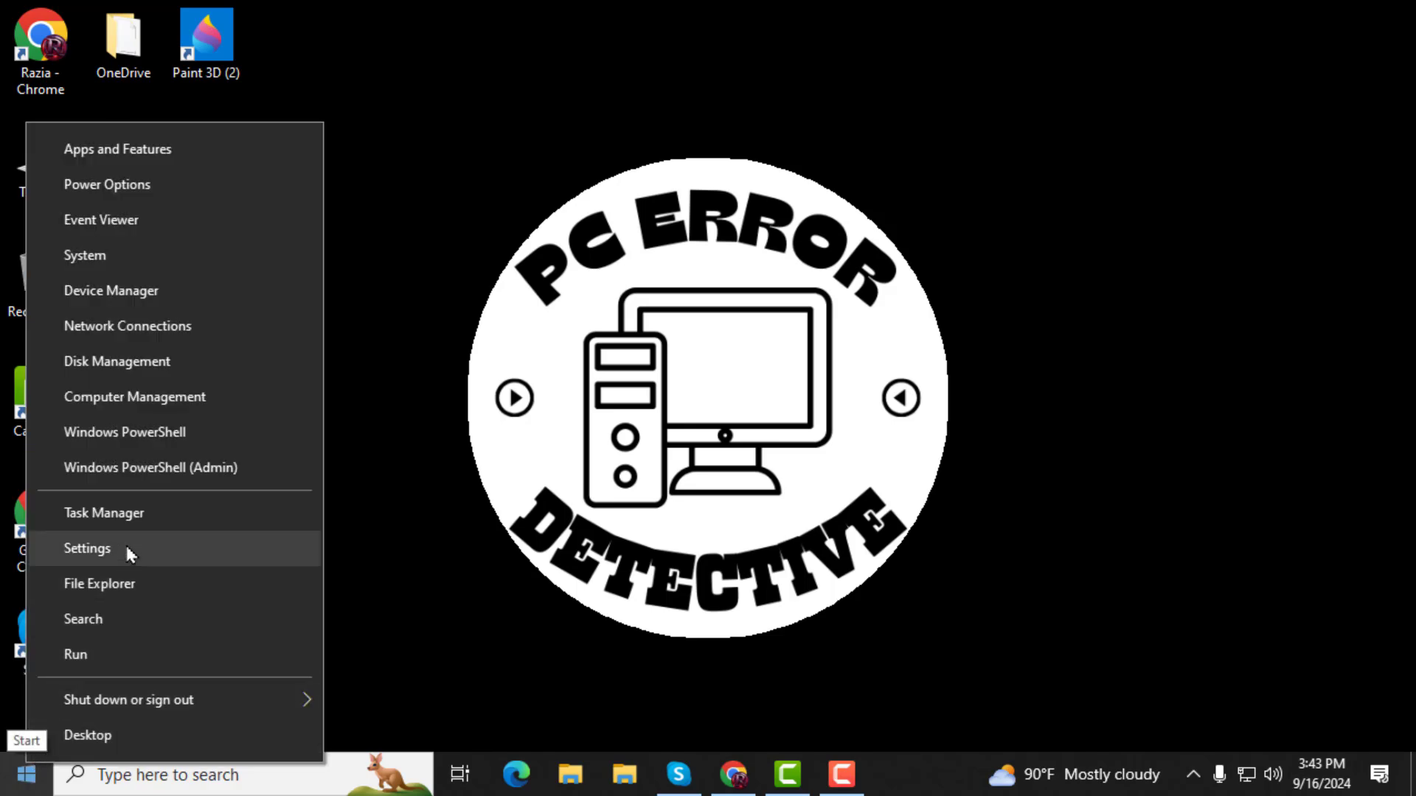
click(87, 549)
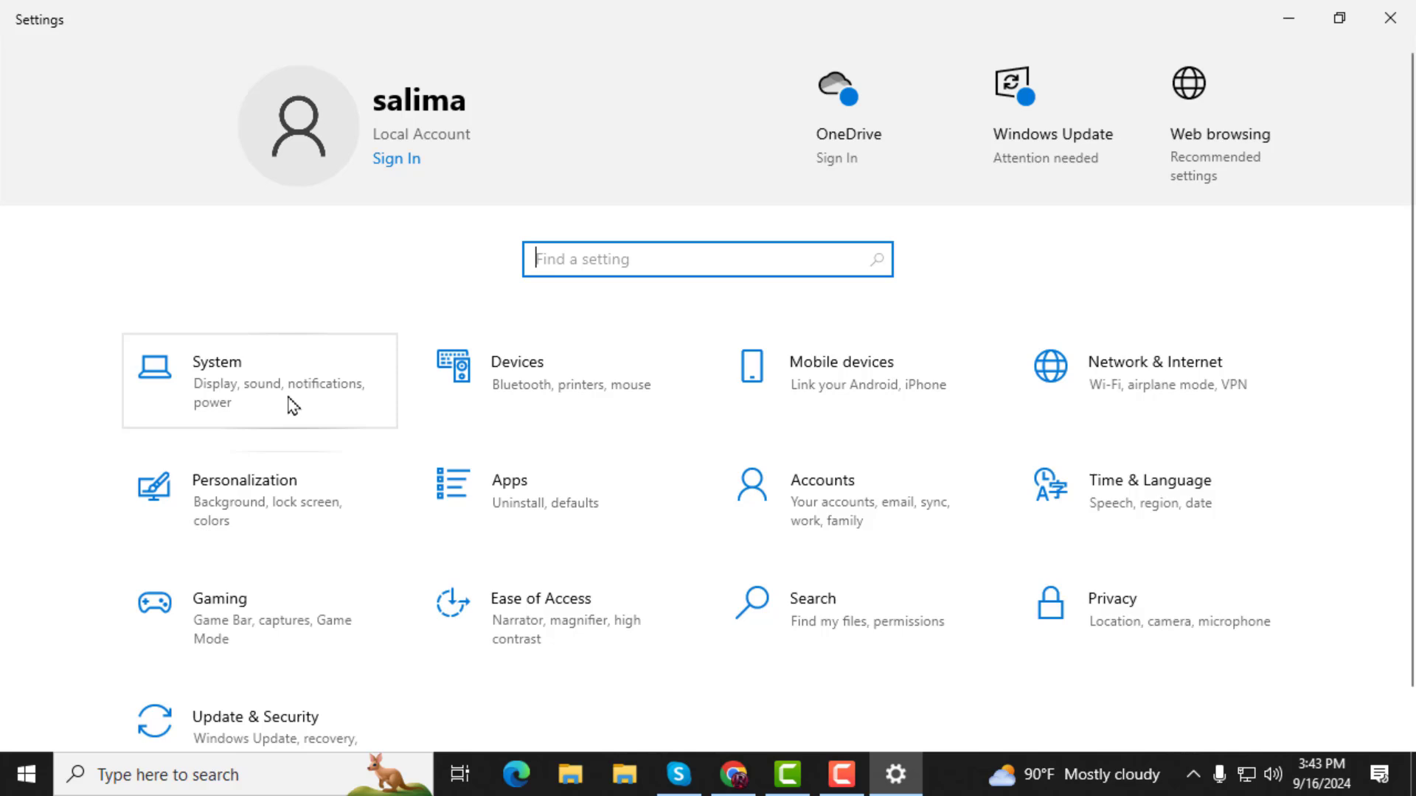
mouse_move(283, 379)
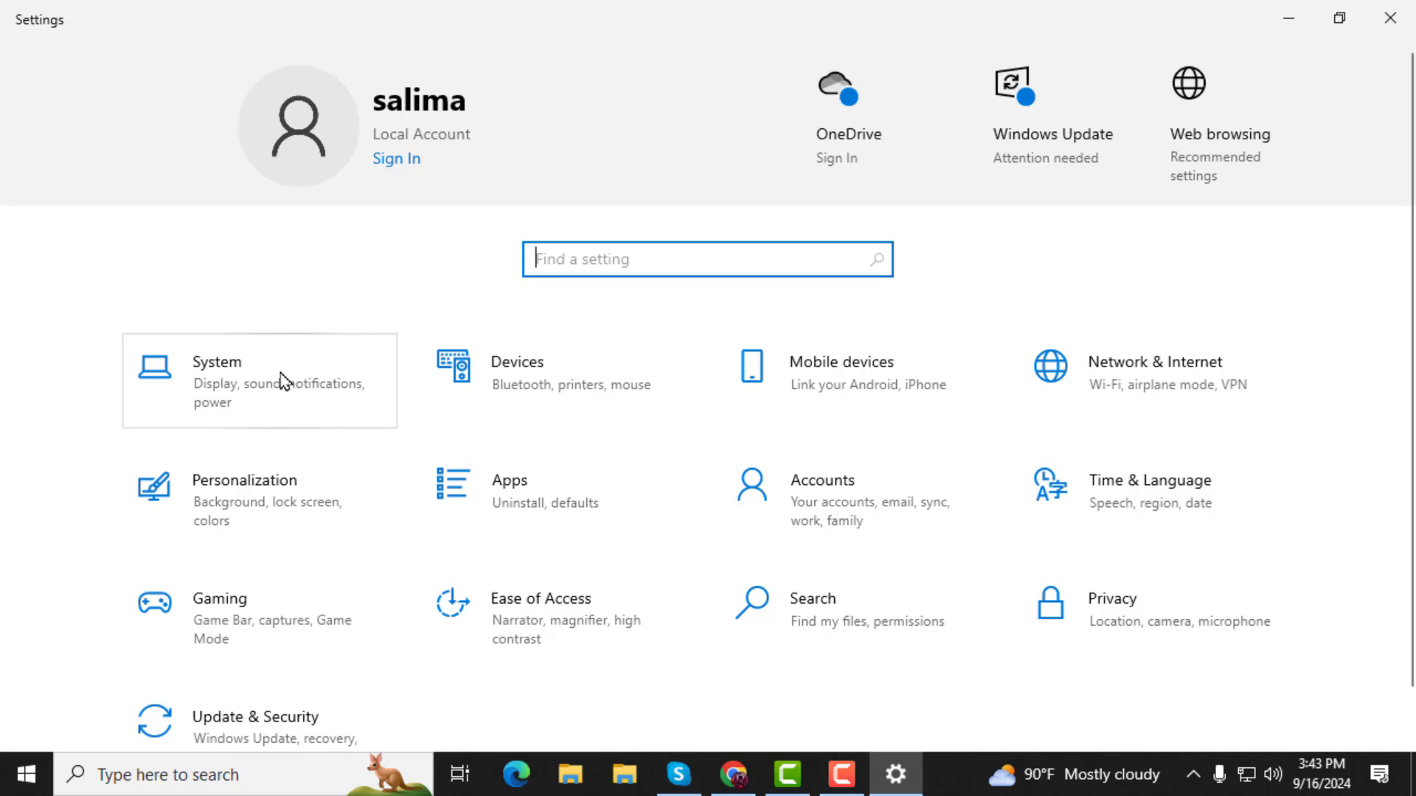
Step: Go to System > Storage to view C: drive usage (58.8 GB used, 185 GB free)
click(219, 383)
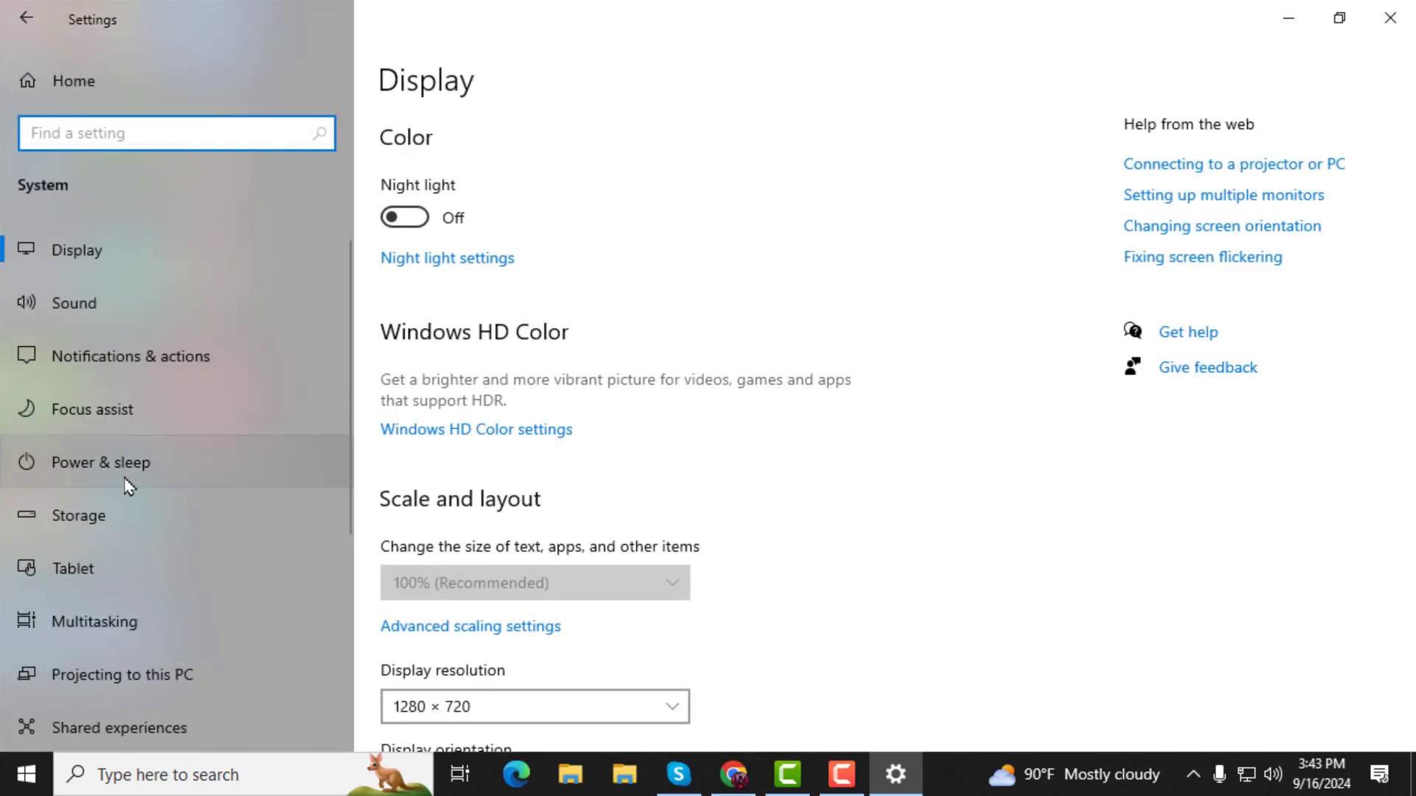
mouse_move(127, 521)
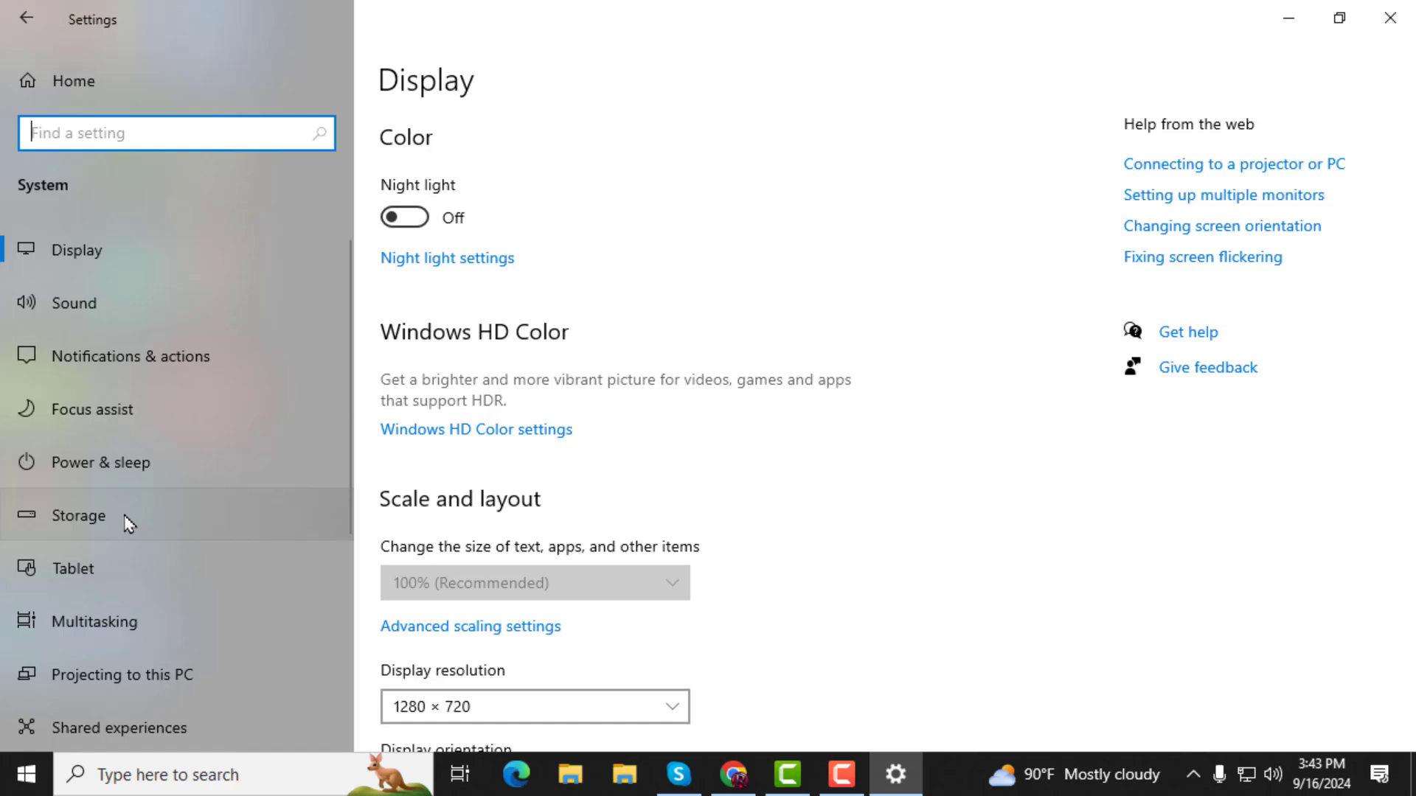
click(77, 516)
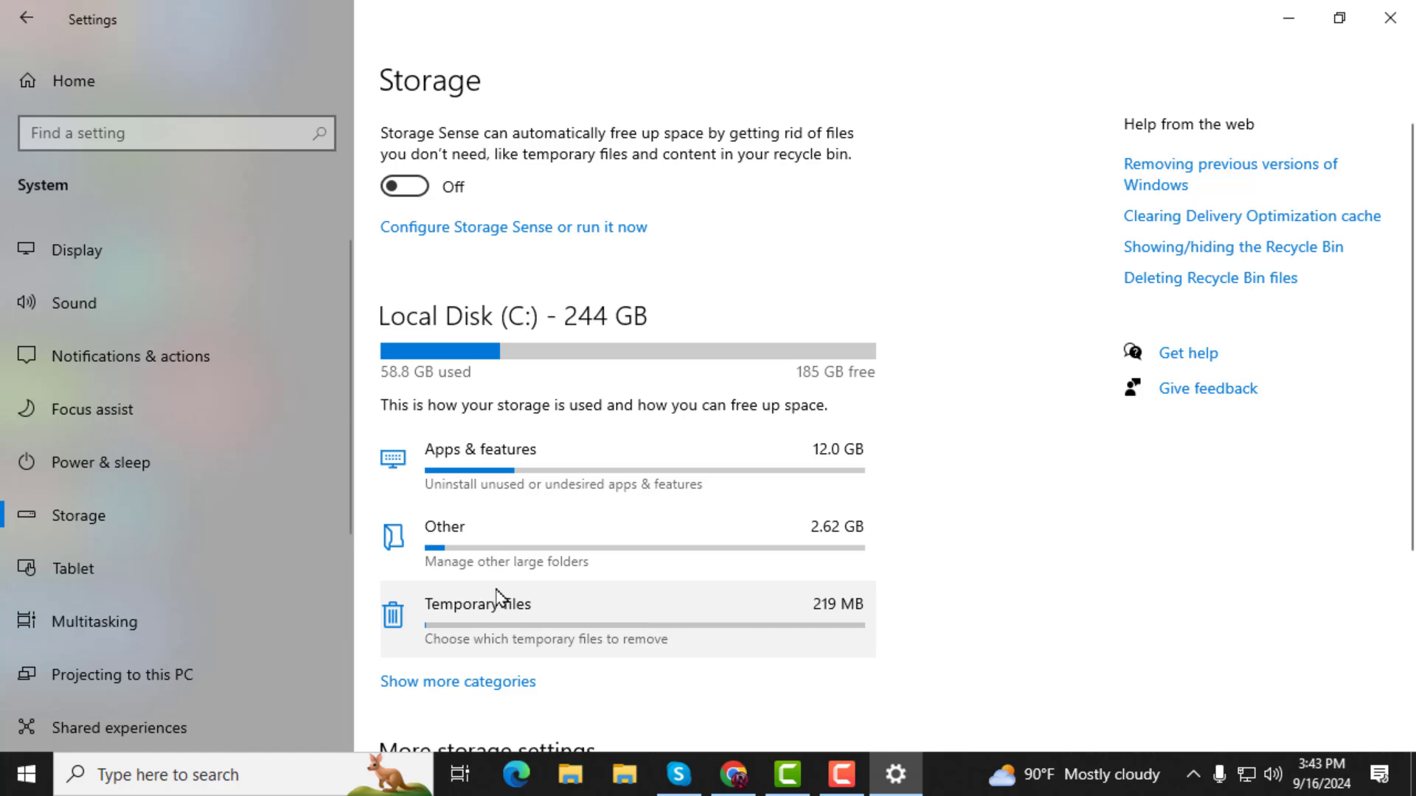
mouse_move(513, 615)
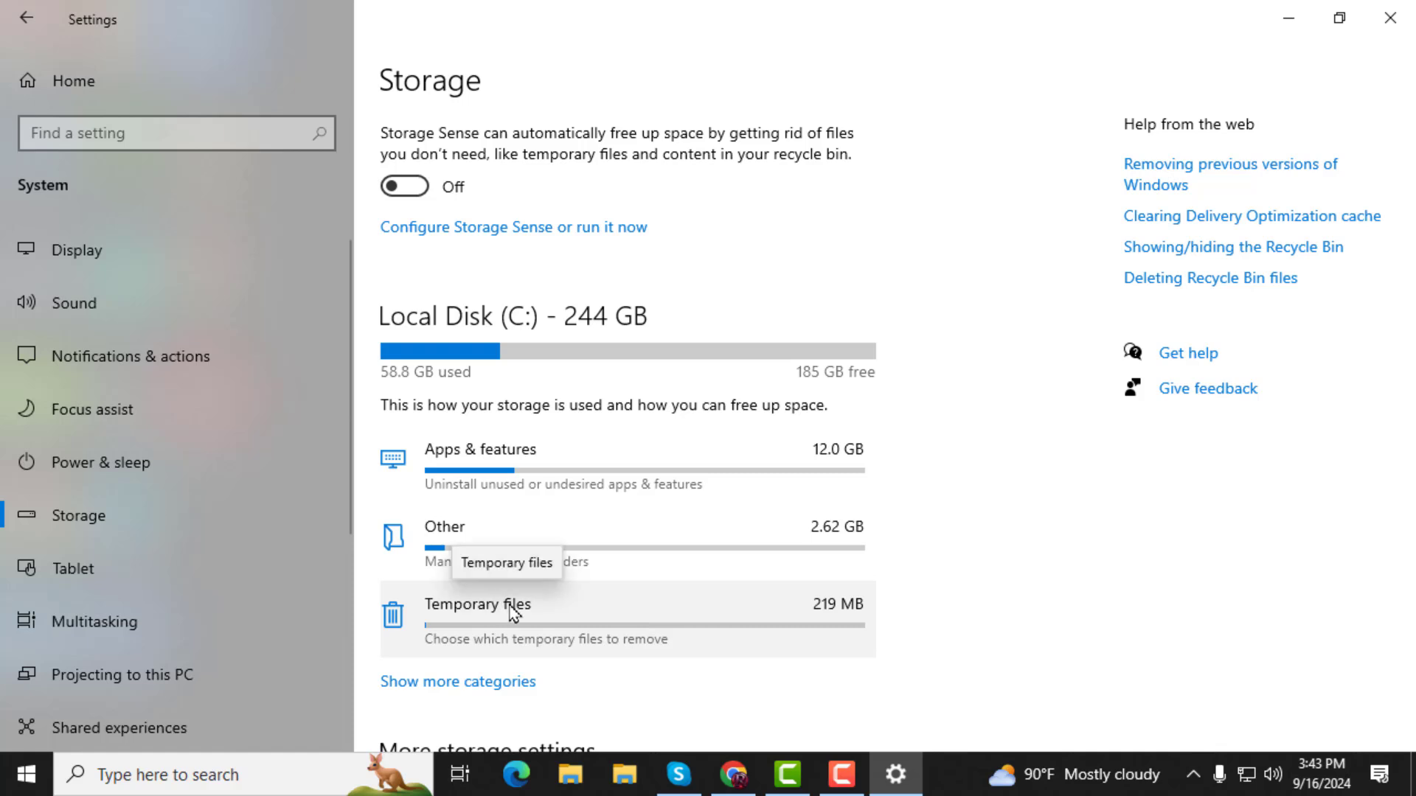
Step: Open Temporary files and tick Thumbnails, bringing the selection to 389 MB
click(477, 605)
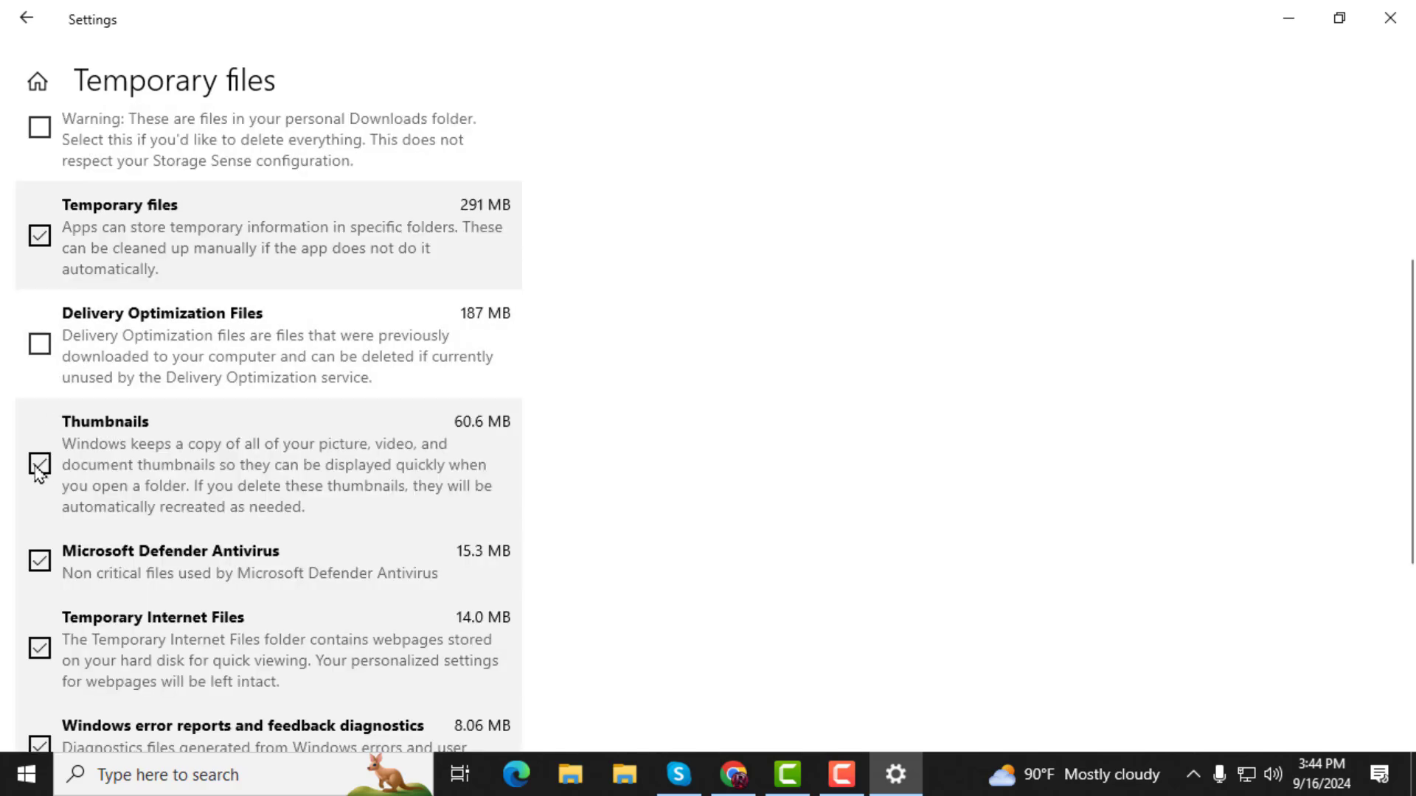
click(36, 463)
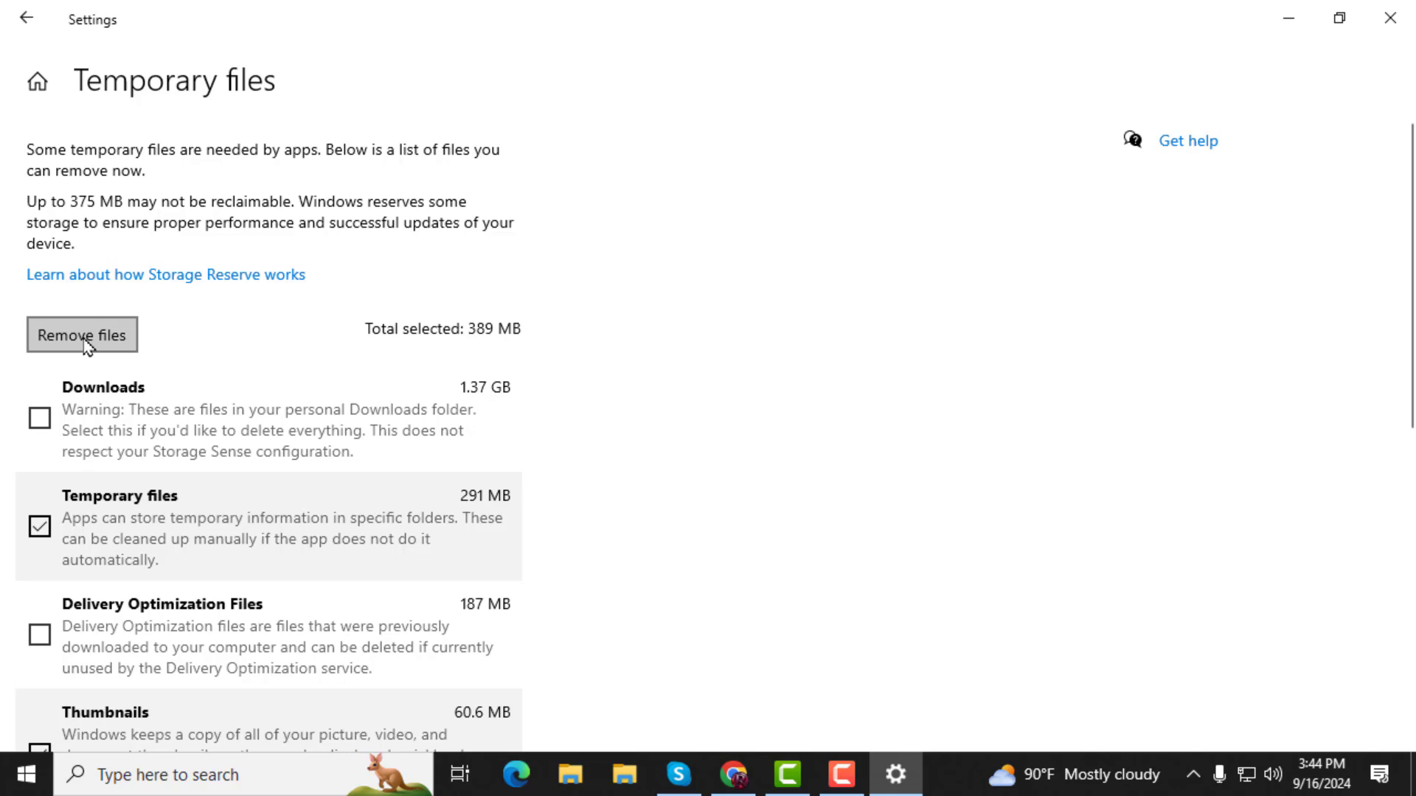
mouse_move(111, 355)
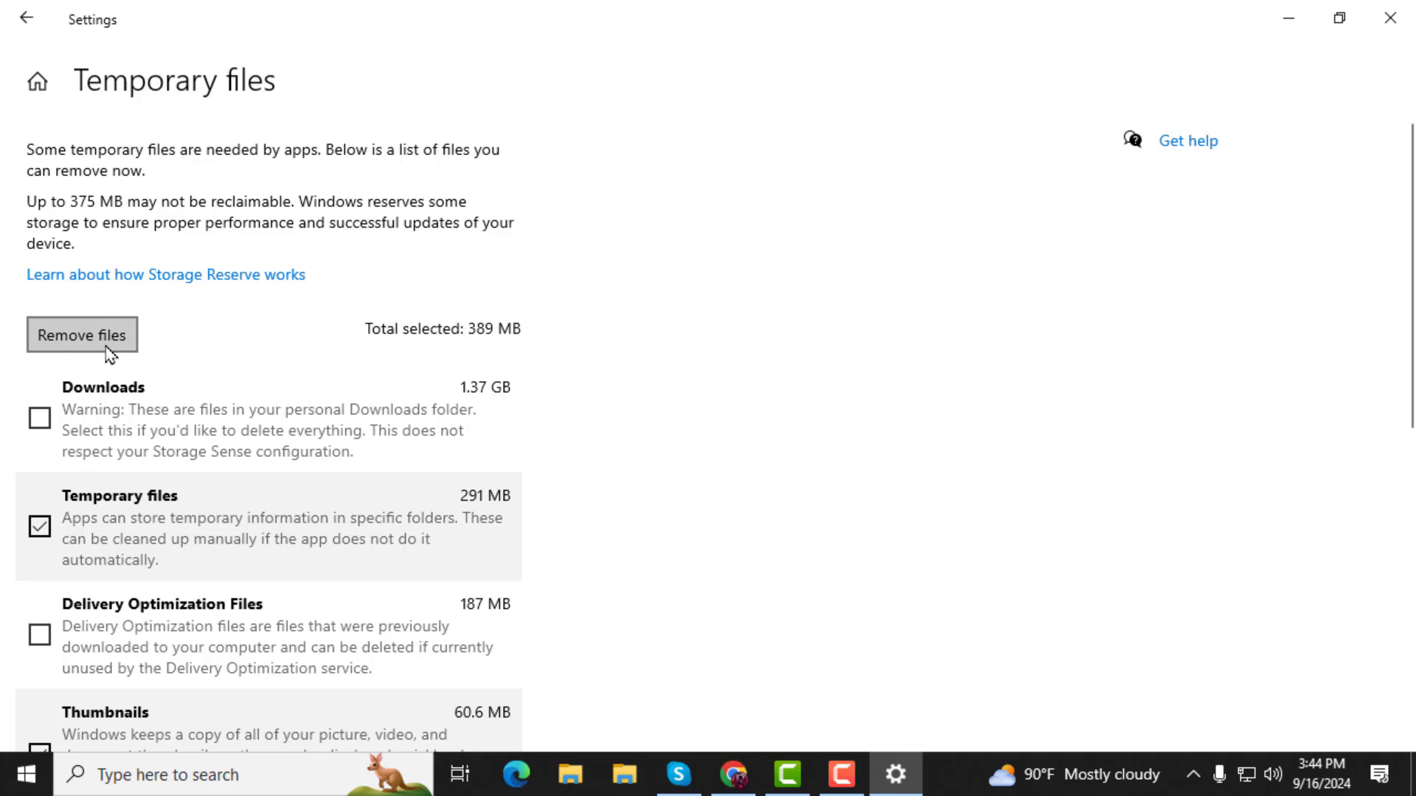